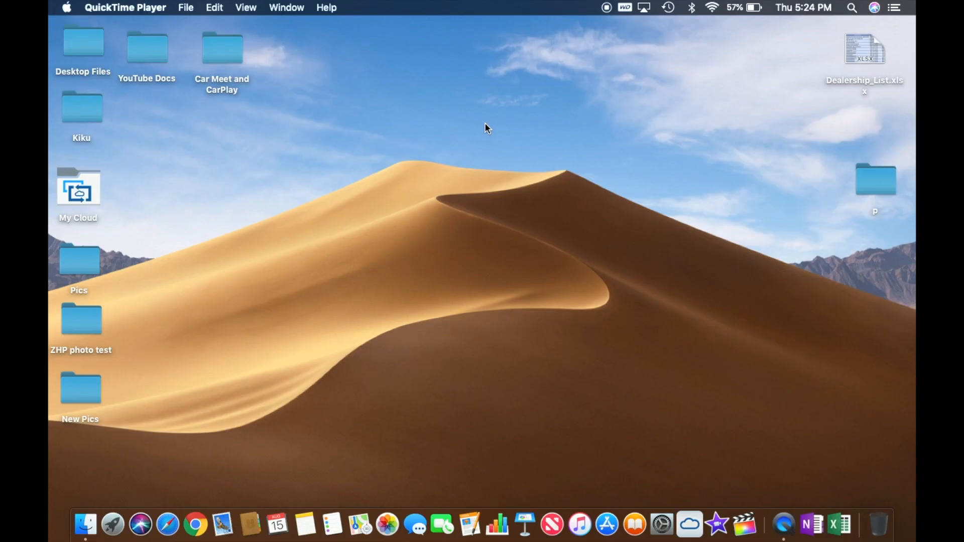
{"action": "mouse_move", "coordinate": [250, 116]}
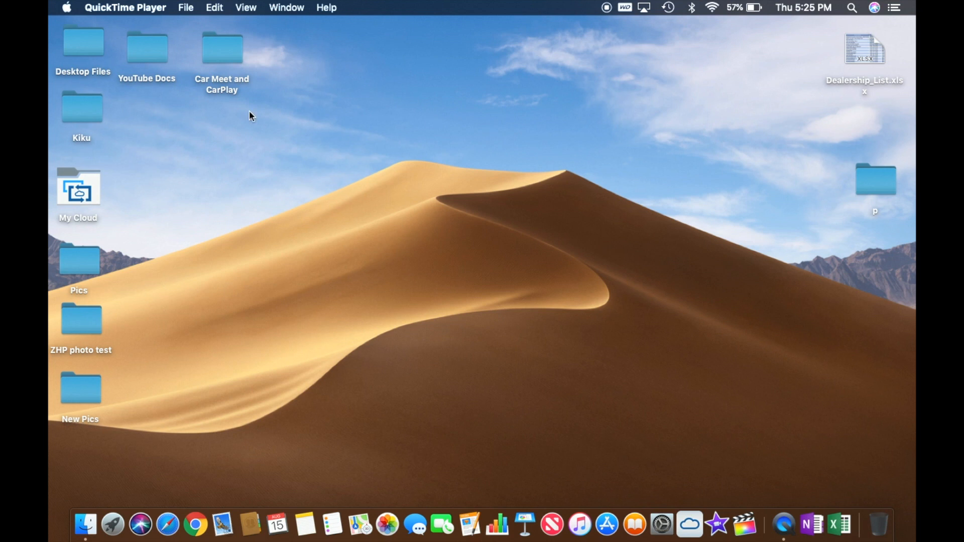
{"action": "mouse_move", "coordinate": [68, 11]}
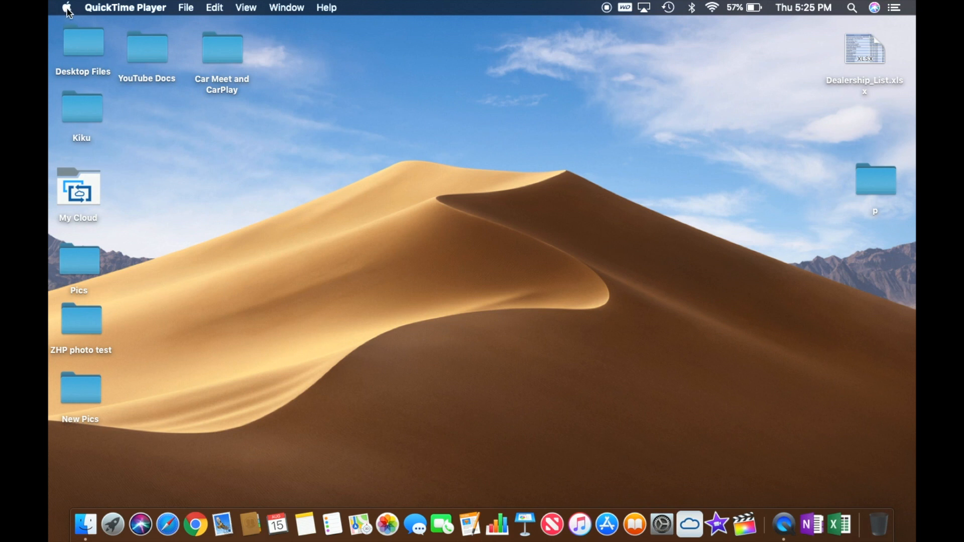
Step: Review and close the About This Mac overview, then choose Shut Down from the Apple menu
{"action": "left_click", "coordinate": [67, 7]}
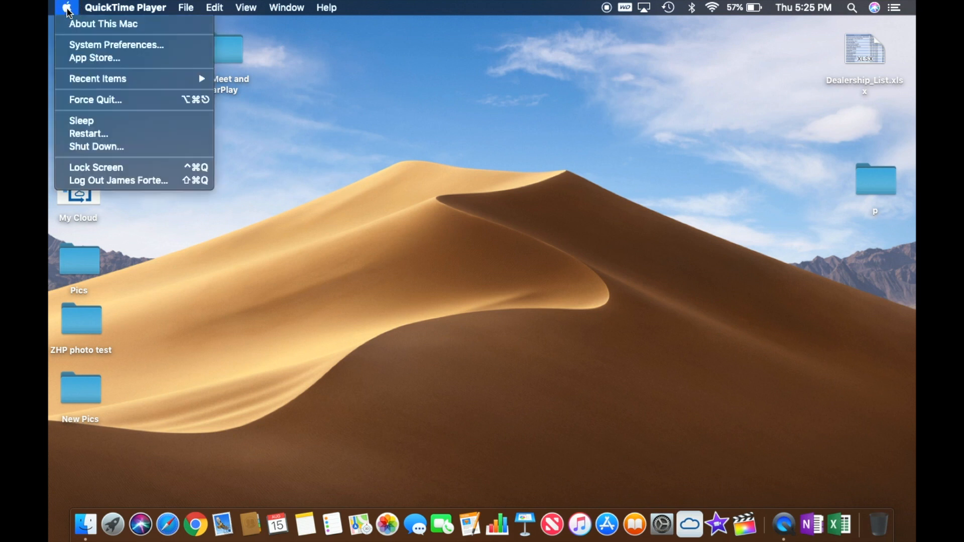
{"action": "mouse_move", "coordinate": [103, 23]}
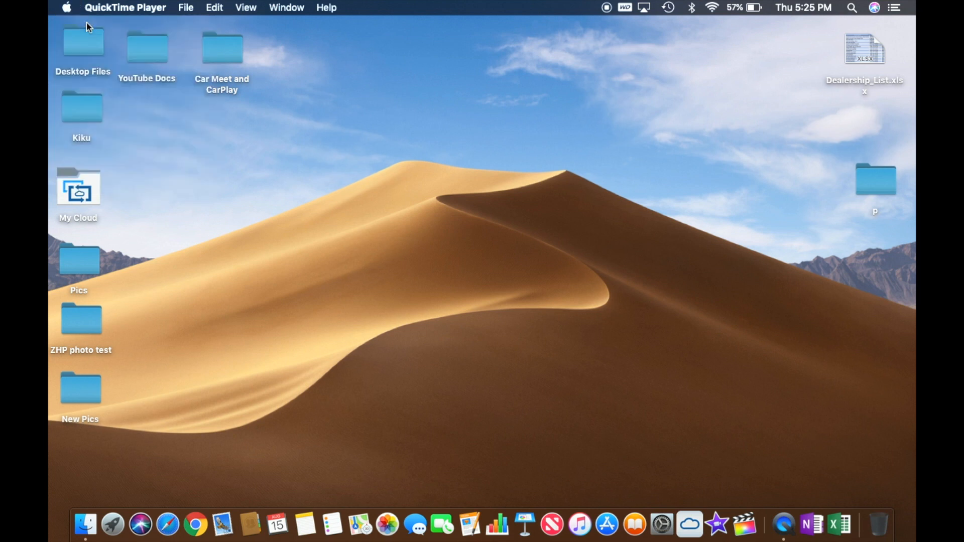
{"action": "left_click", "coordinate": [67, 7]}
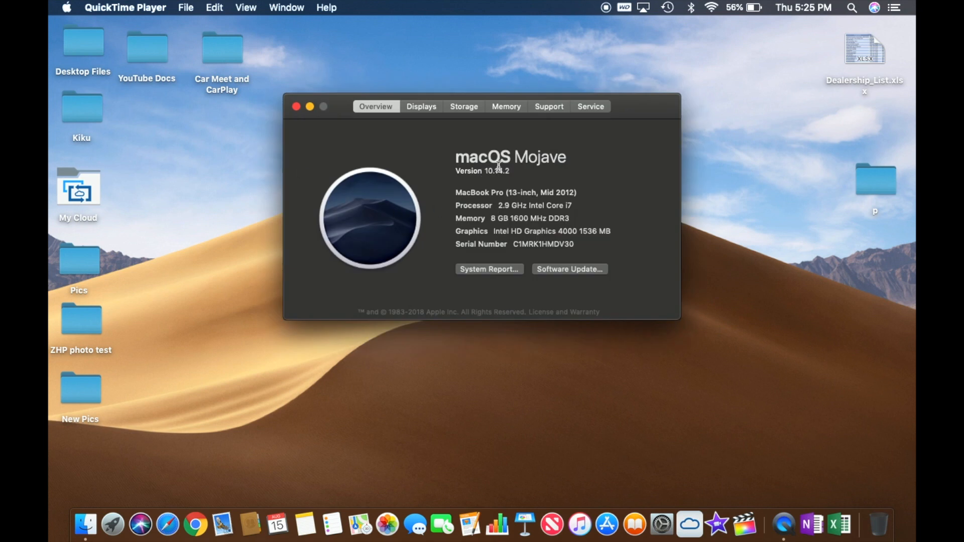
{"action": "mouse_move", "coordinate": [558, 173]}
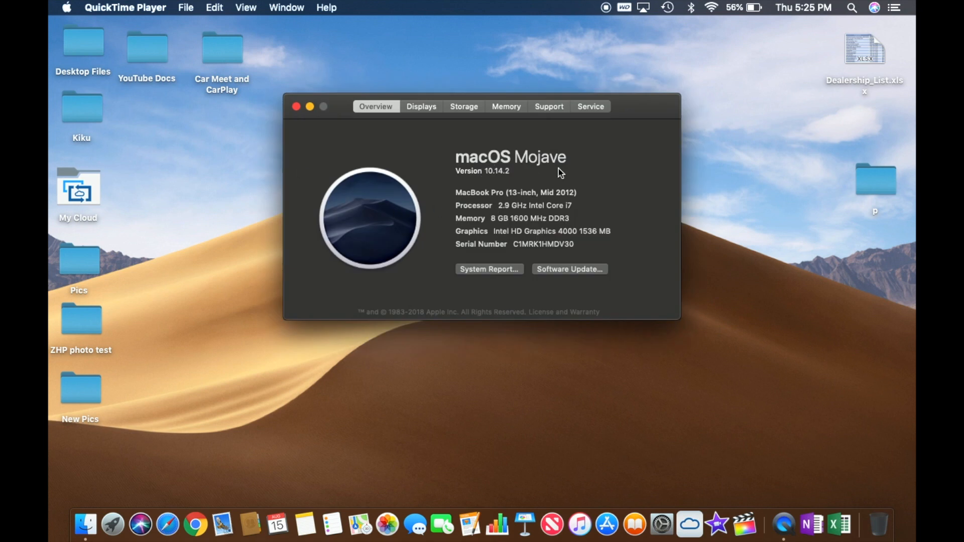
{"action": "mouse_move", "coordinate": [567, 204]}
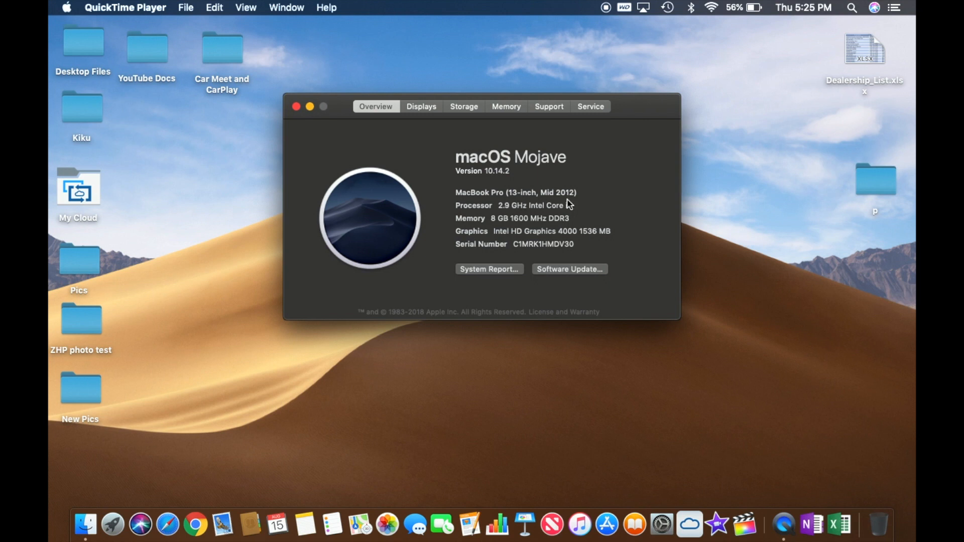
{"action": "mouse_move", "coordinate": [578, 213]}
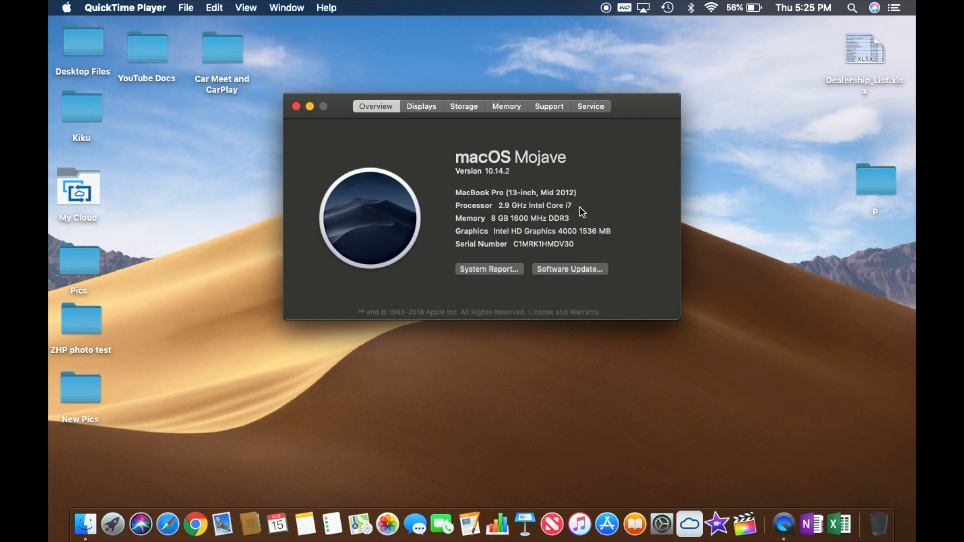
{"action": "mouse_move", "coordinate": [515, 229]}
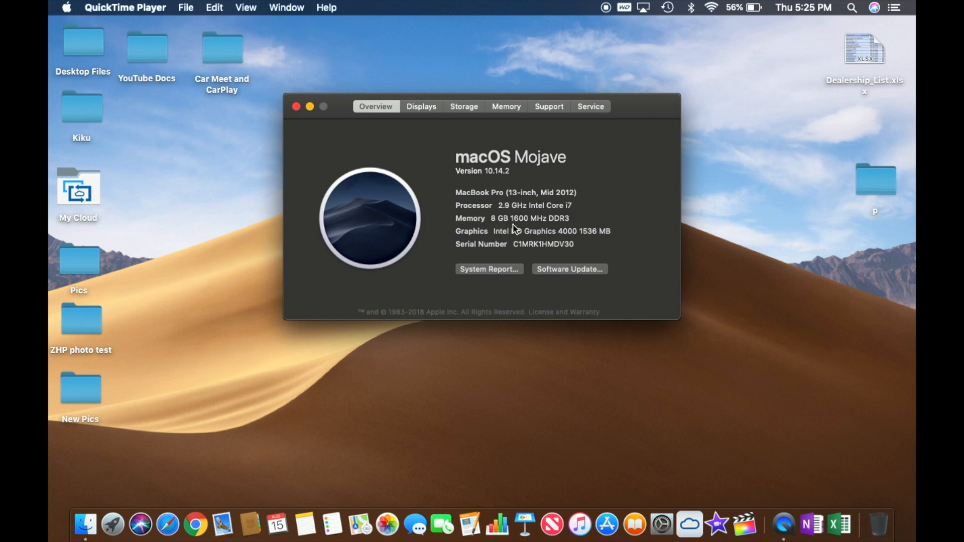
{"action": "mouse_move", "coordinate": [576, 224]}
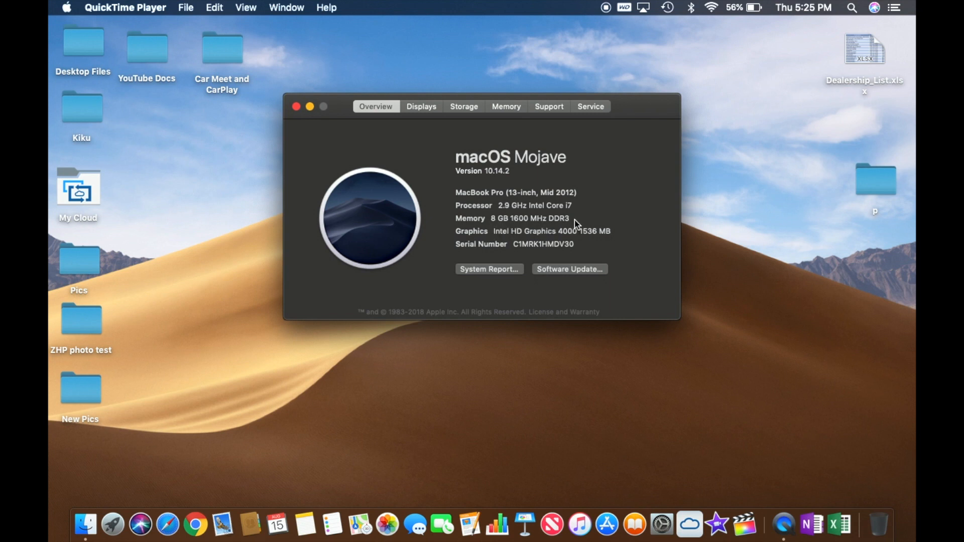
{"action": "mouse_move", "coordinate": [495, 219]}
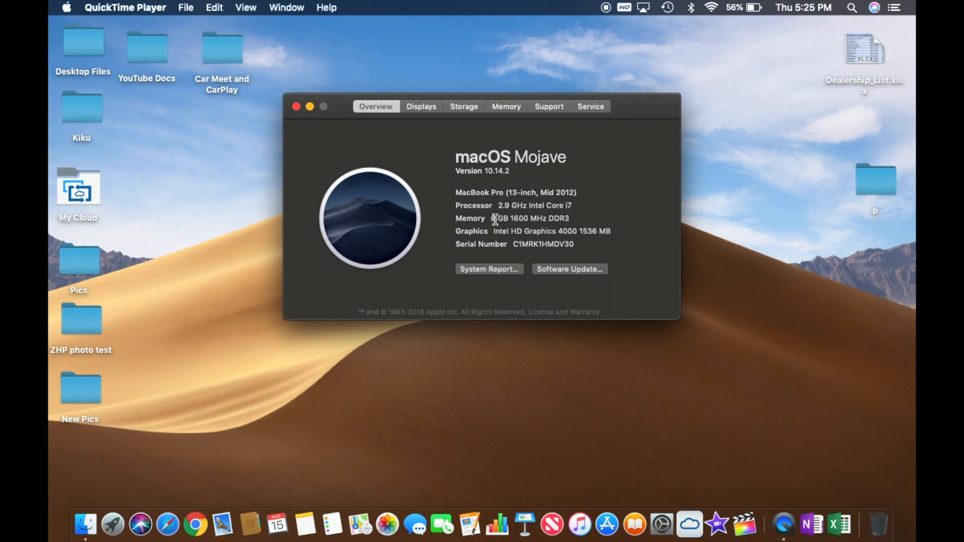
{"action": "mouse_move", "coordinate": [574, 221]}
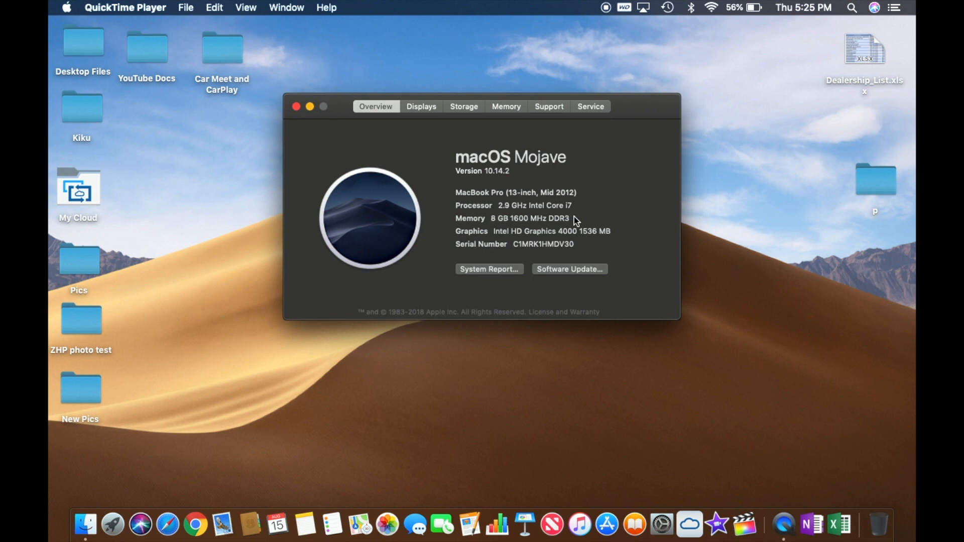
{"action": "left_click", "coordinate": [296, 106]}
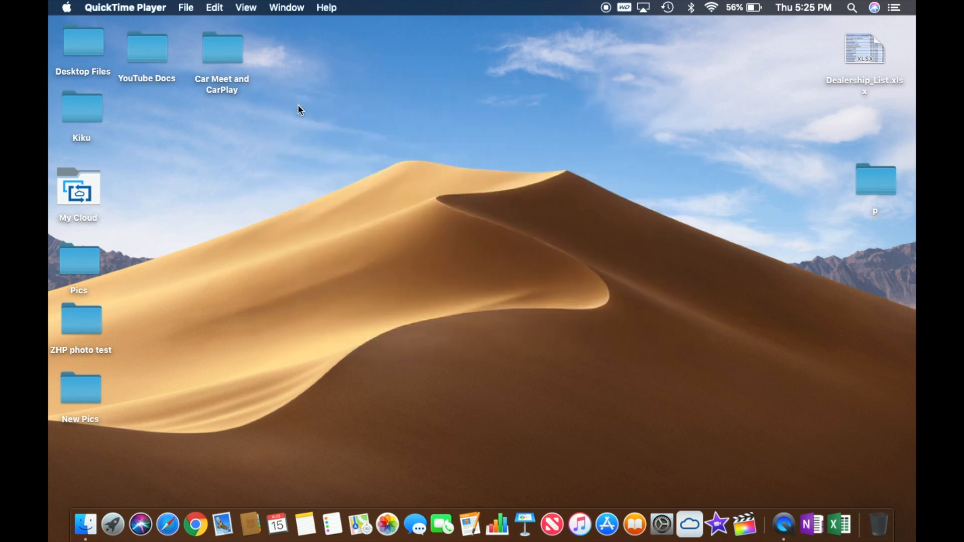
{"action": "left_click", "coordinate": [67, 8]}
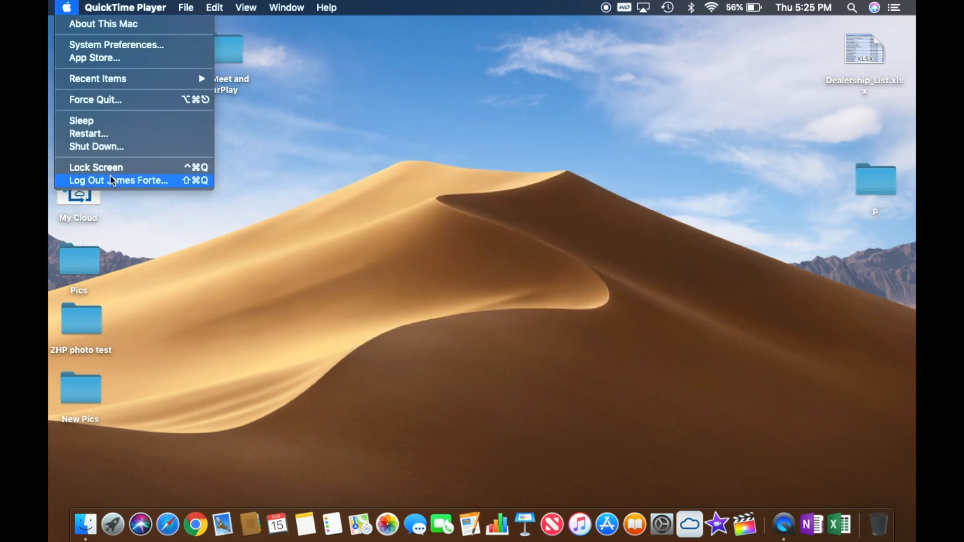
{"action": "mouse_move", "coordinate": [251, 167]}
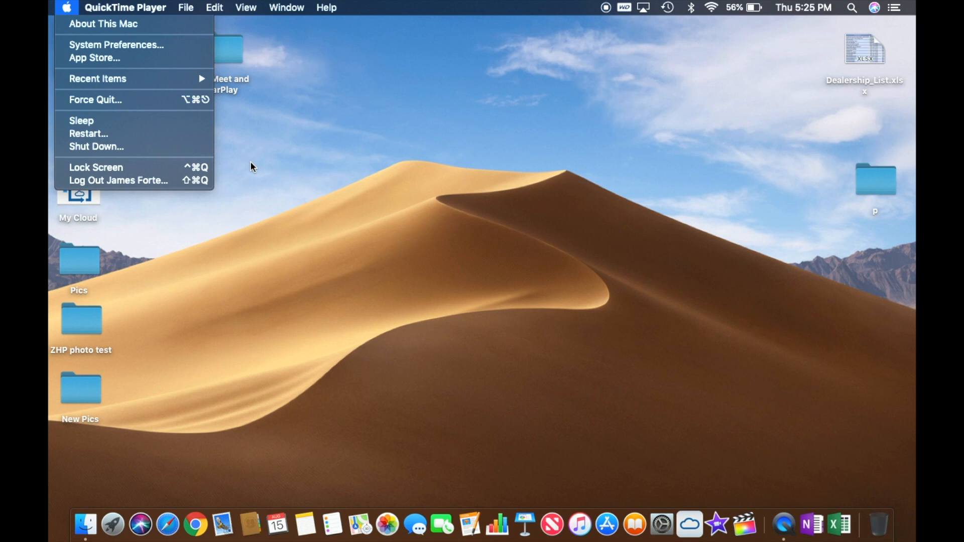
{"action": "mouse_move", "coordinate": [135, 147]}
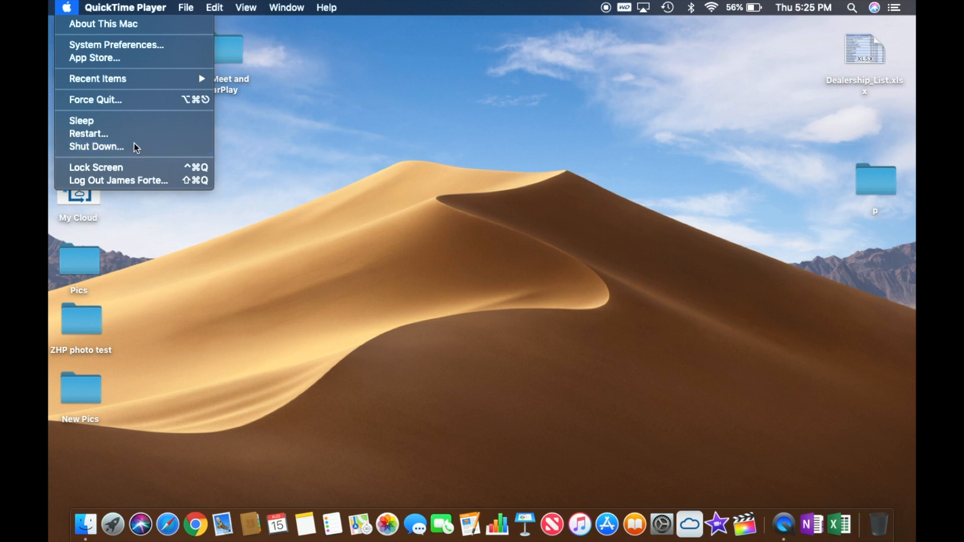
{"action": "left_click", "coordinate": [95, 148]}
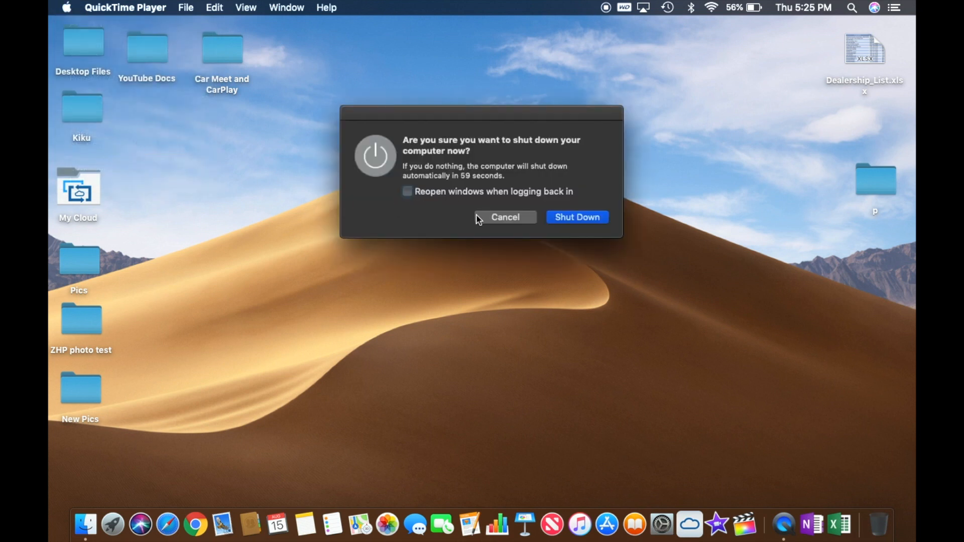